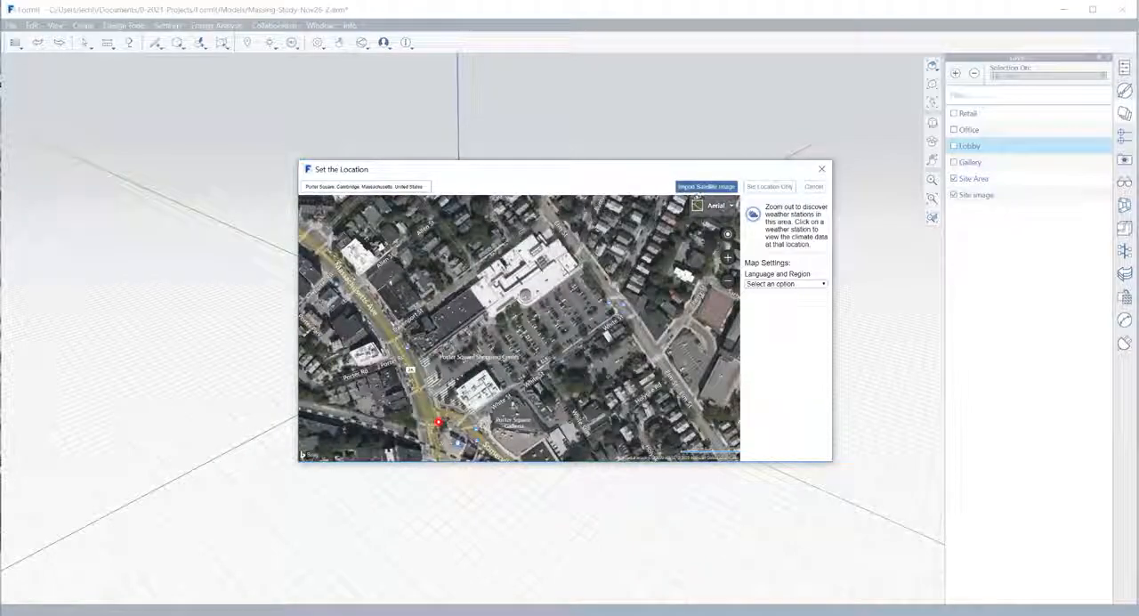
Step: Start importing a satellite image of the Somerville, Massachusetts site
{"action": "left_click", "coordinate": [705, 185]}
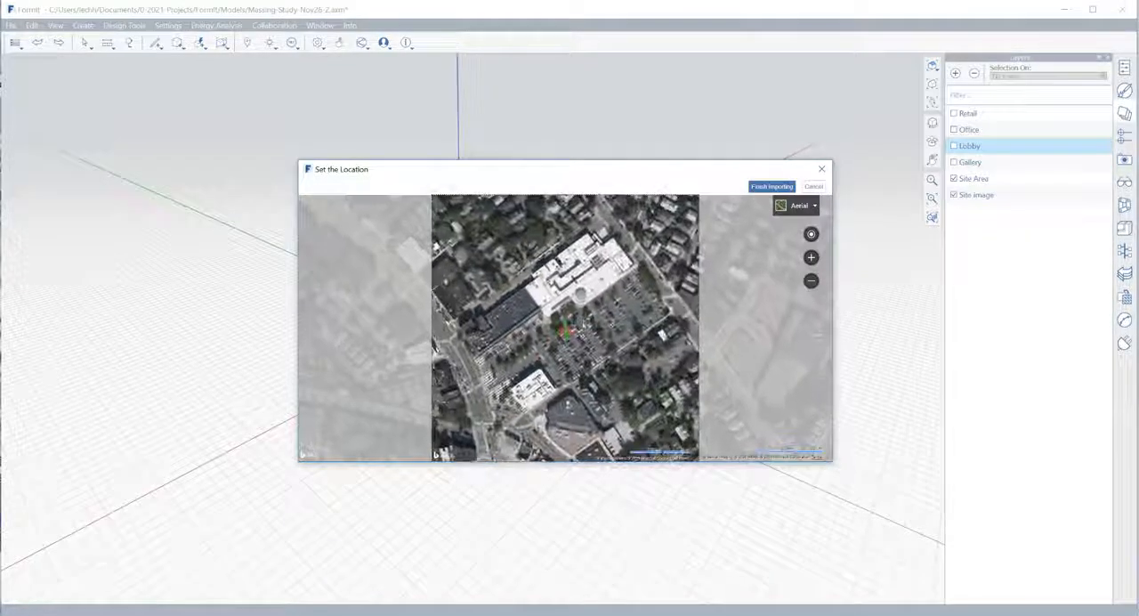
Step: Finish importing the framed aerial image into the model
{"action": "left_click", "coordinate": [771, 185]}
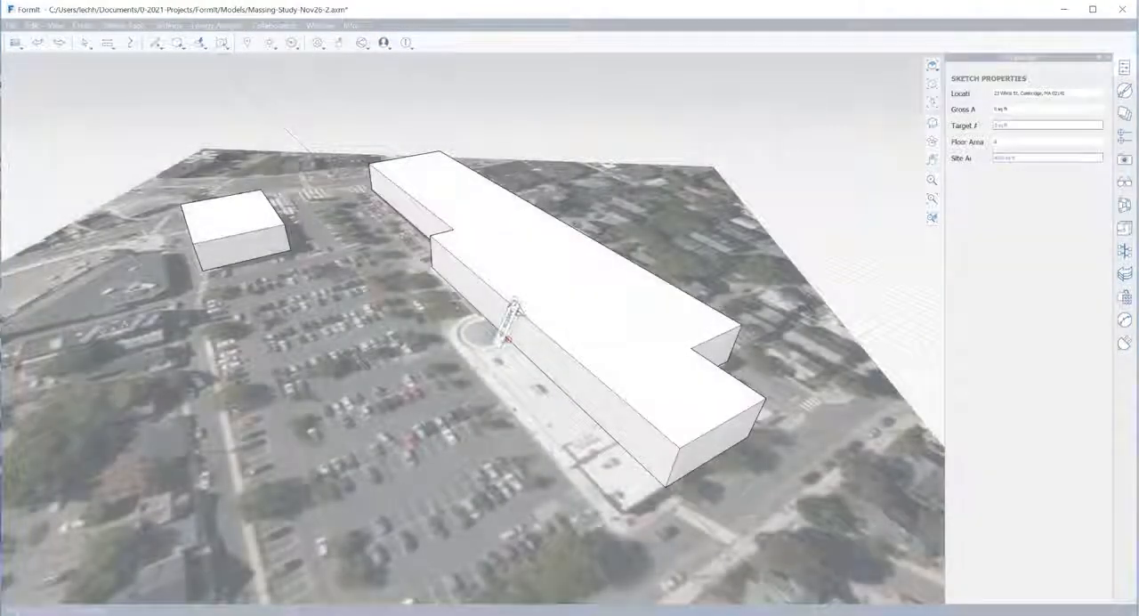
Step: Model grey context buildings around the site and begin the colored program masses
{"action": "left_click", "coordinate": [612, 428]}
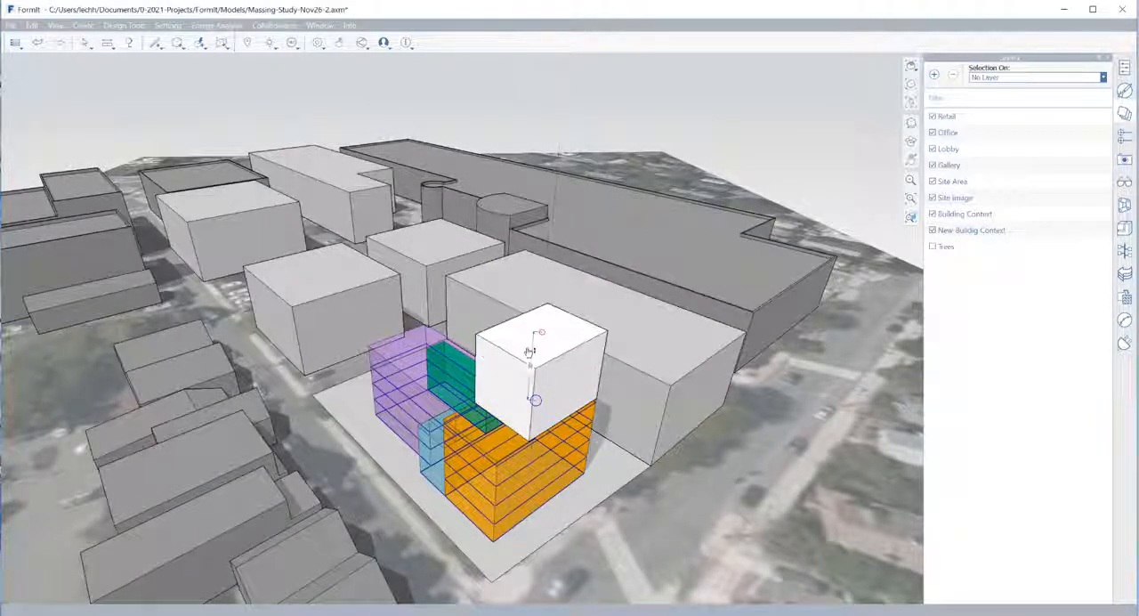
{"action": "left_click", "coordinate": [531, 365]}
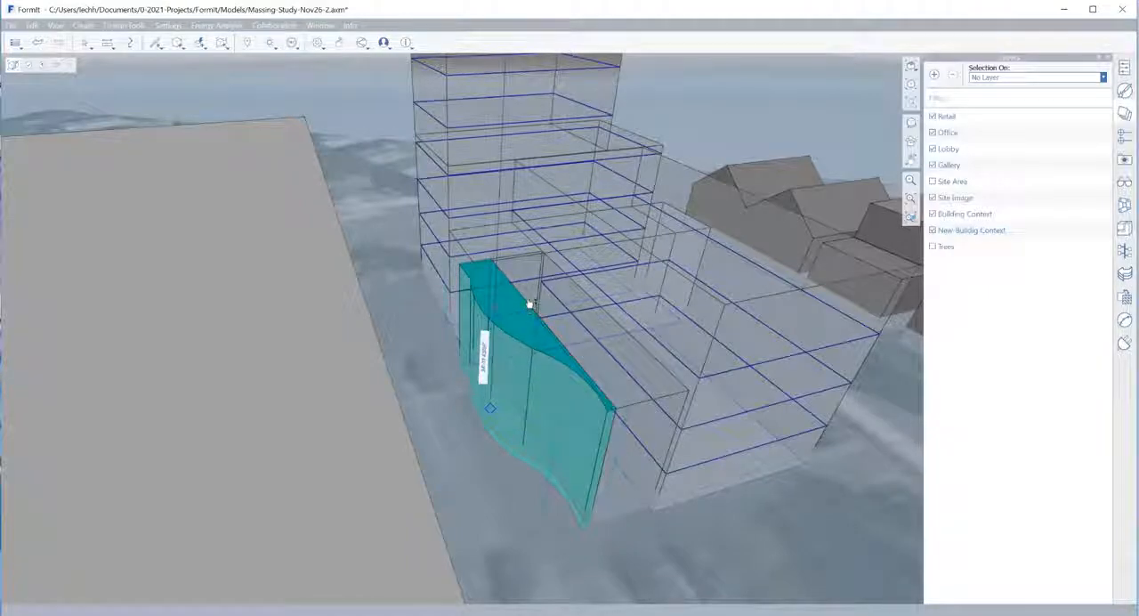
{"action": "mouse_move", "coordinate": [527, 299]}
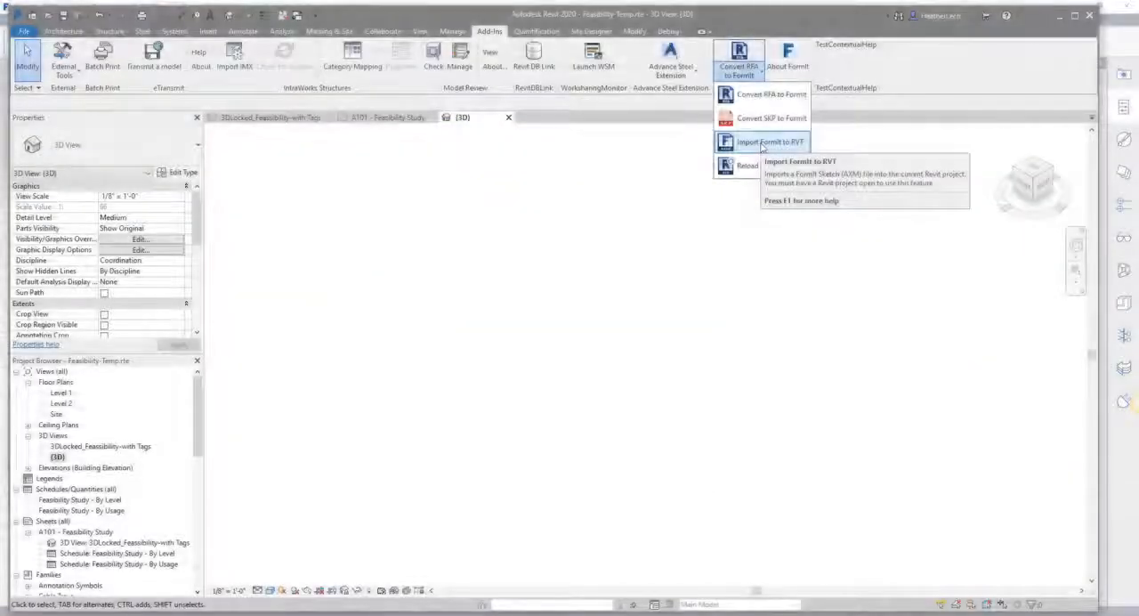
Step: Bring up the FormIt Converter import option from Revit's Add-Ins
{"action": "left_click", "coordinate": [769, 142]}
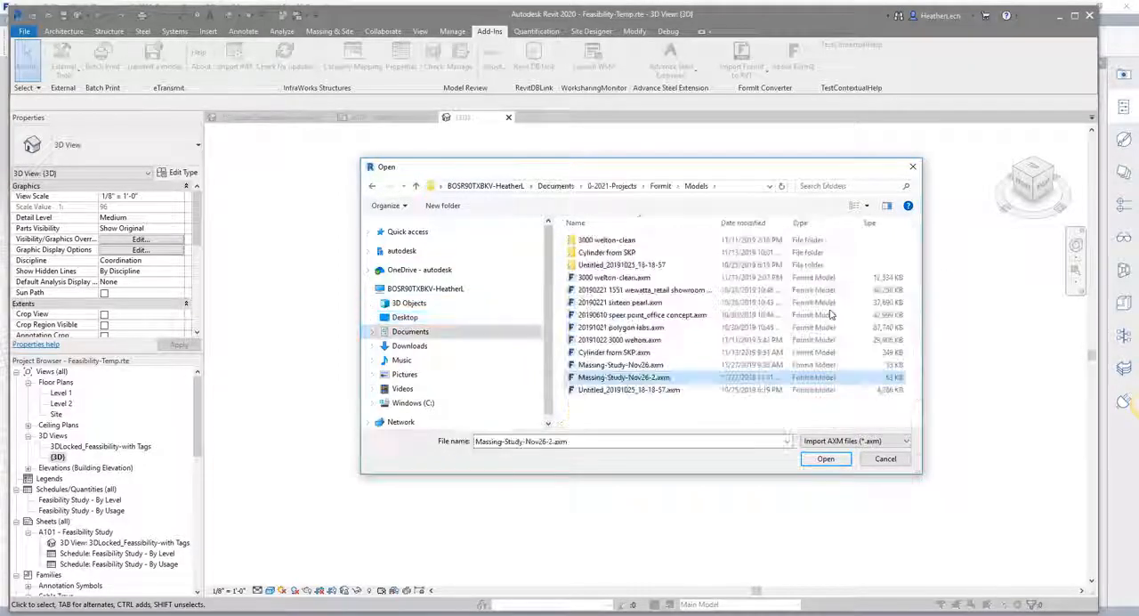
Step: Import the Massing-Study .axm file and show it in the locked 3D feasibility view
{"action": "left_click", "coordinate": [826, 459]}
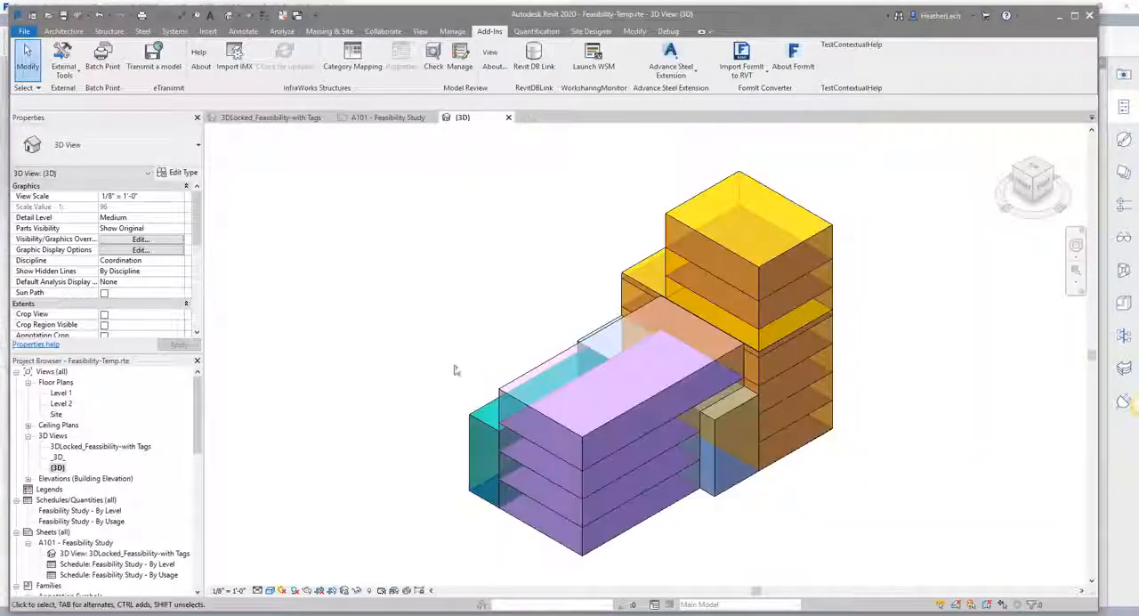
{"action": "left_click", "coordinate": [270, 118]}
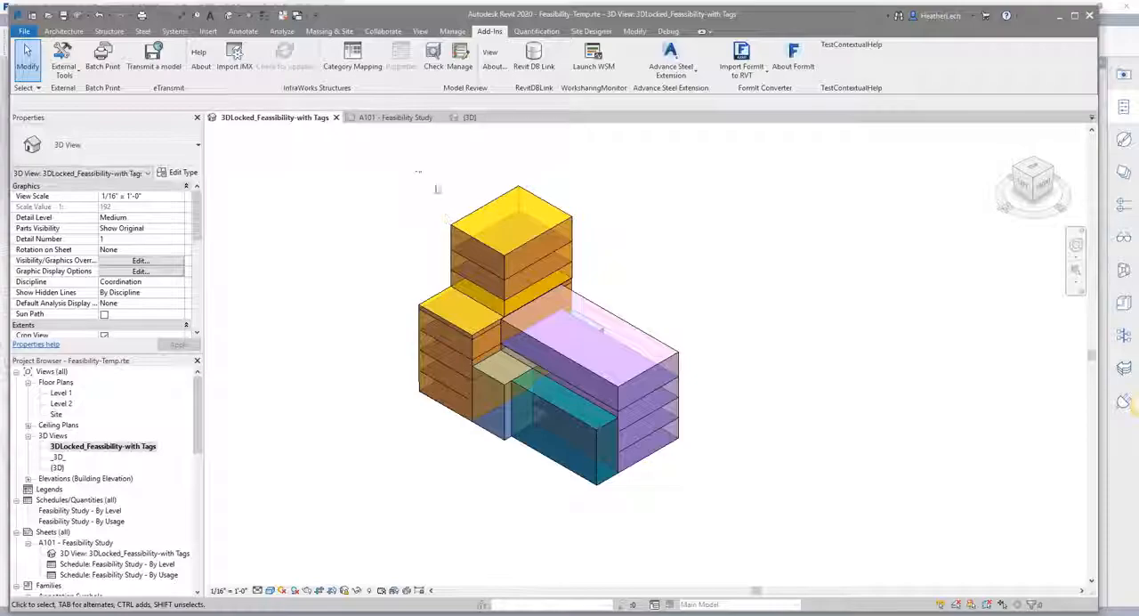
Step: Tag each program mass with its total floor area using Tag by Category
{"action": "left_click", "coordinate": [509, 214]}
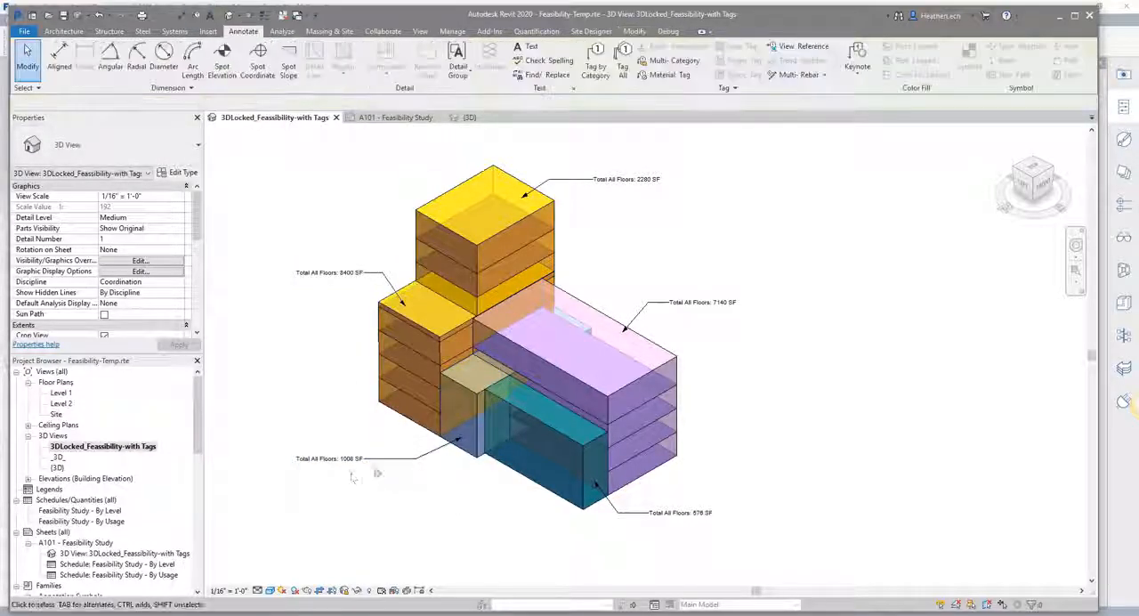
Step: Tag individual floors of the yellow mass (1140 SF, 1680 SF) and adjust the 1140 SF tag
{"action": "left_click", "coordinate": [623, 64]}
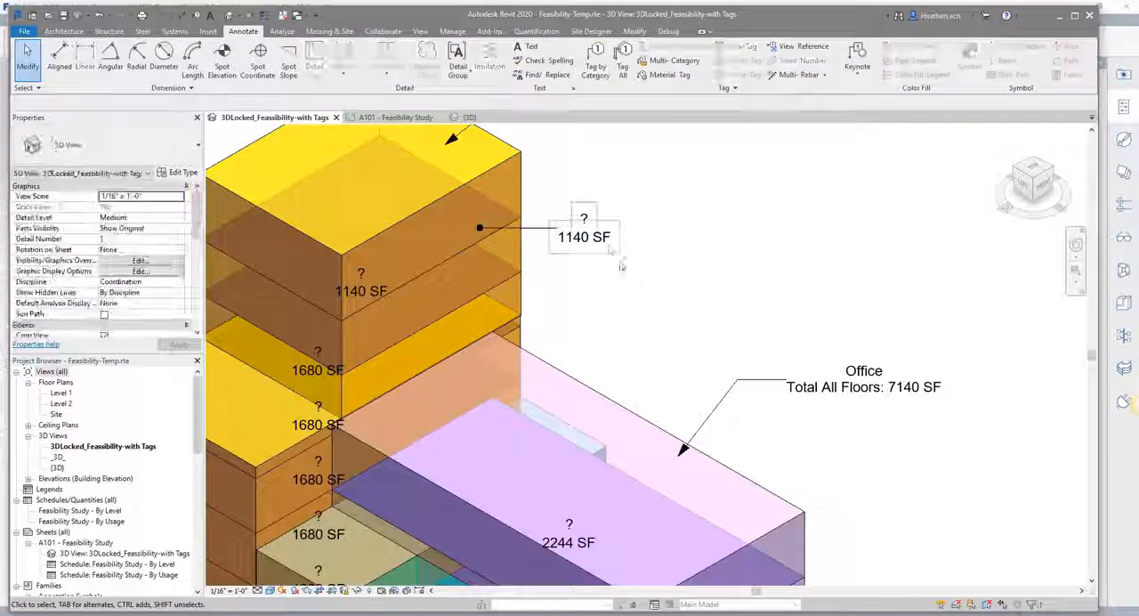
{"action": "left_click", "coordinate": [584, 237]}
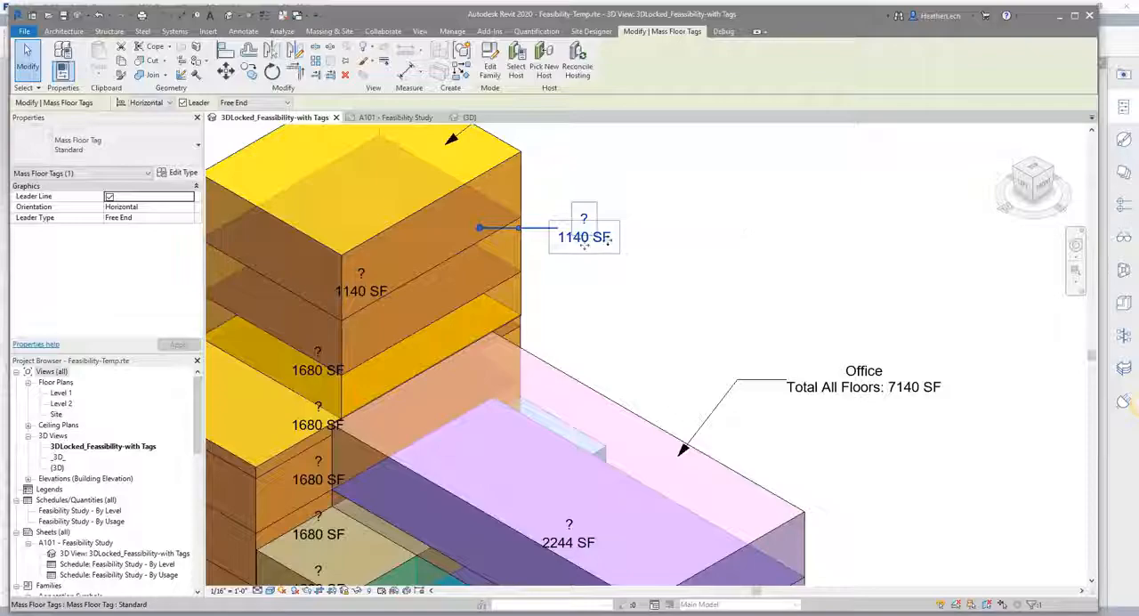